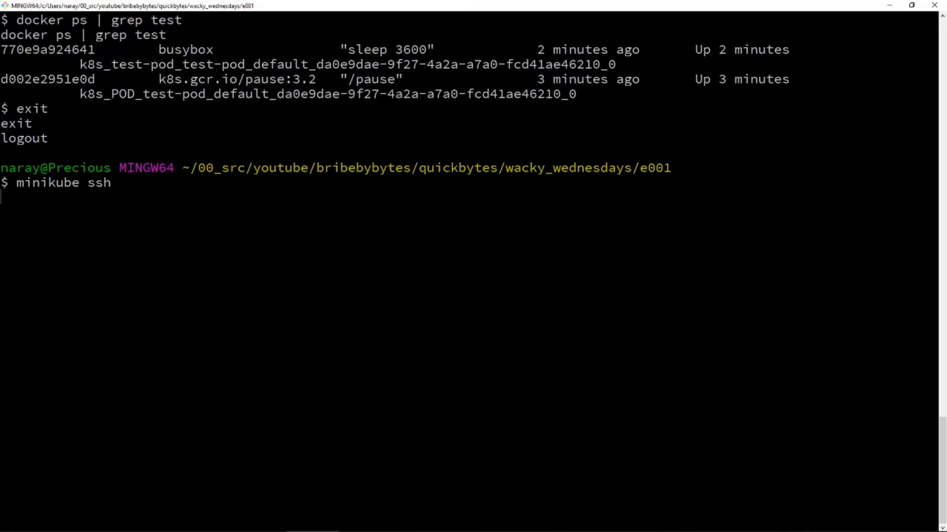
Step: SSH into the minikube node and list running pause containers with docker ps | grep pause
key(Enter)
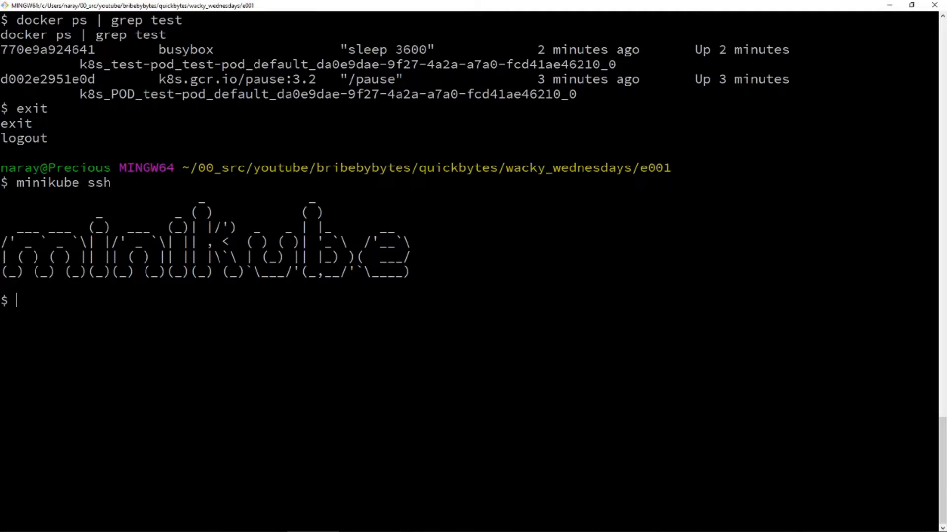
text(docker ps | grep pause)
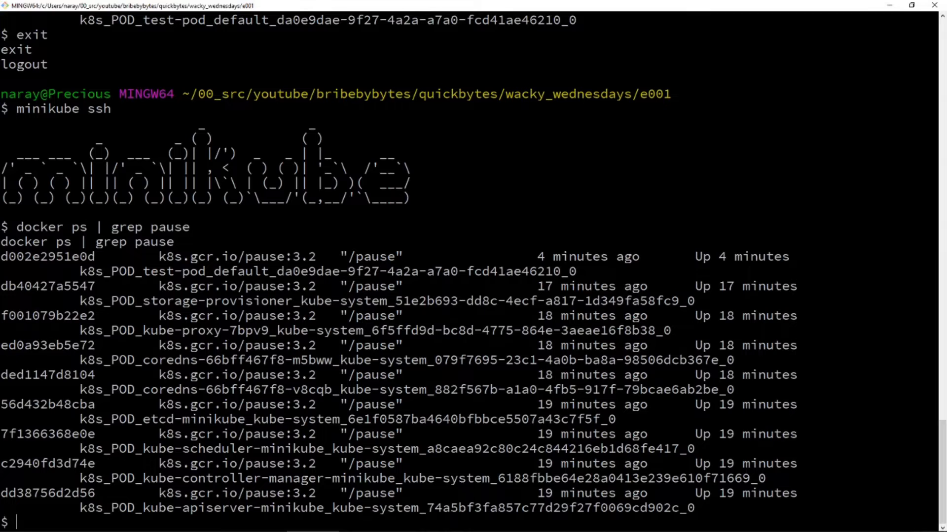
double_click(217, 315)
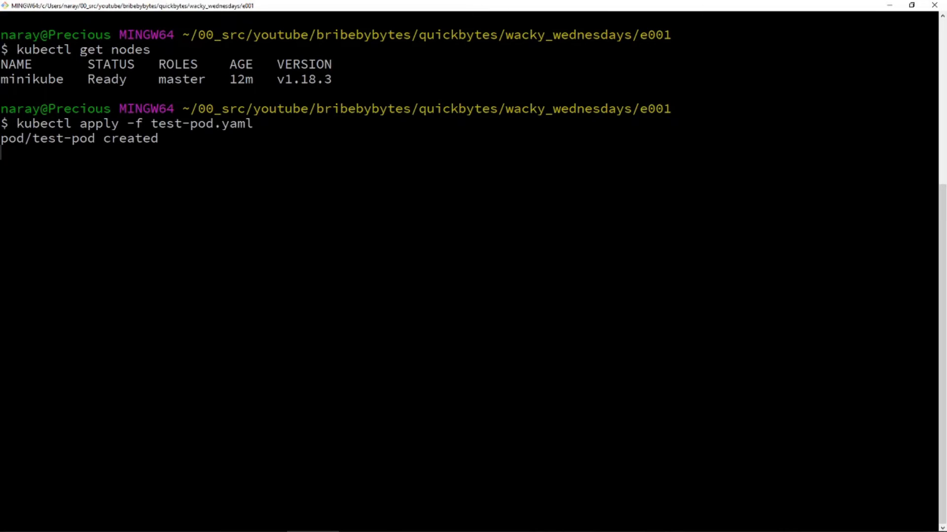
Step: Run docker ps | grep test to show test-pod's busybox and pause containers
text(docker ps | grep test)
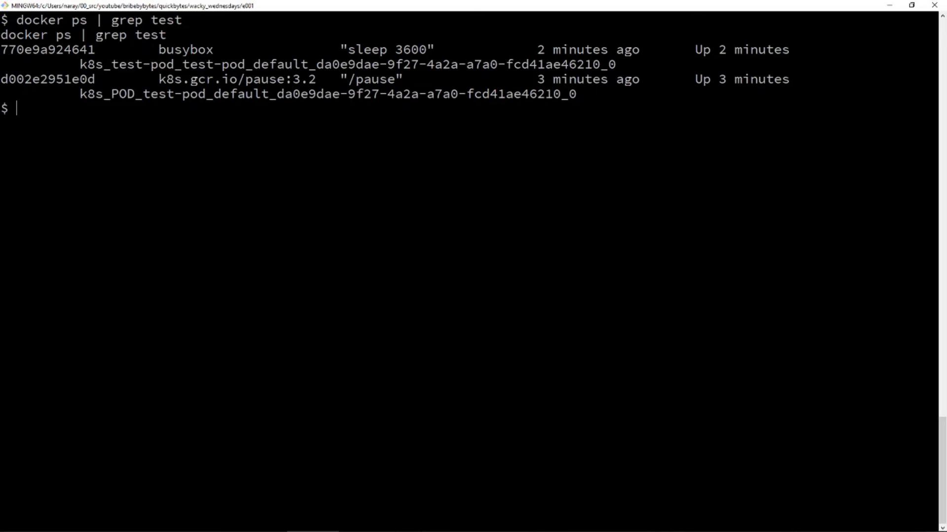
Step: Exit the minikube node shell back to the host prompt in the e001 folder
text(e)
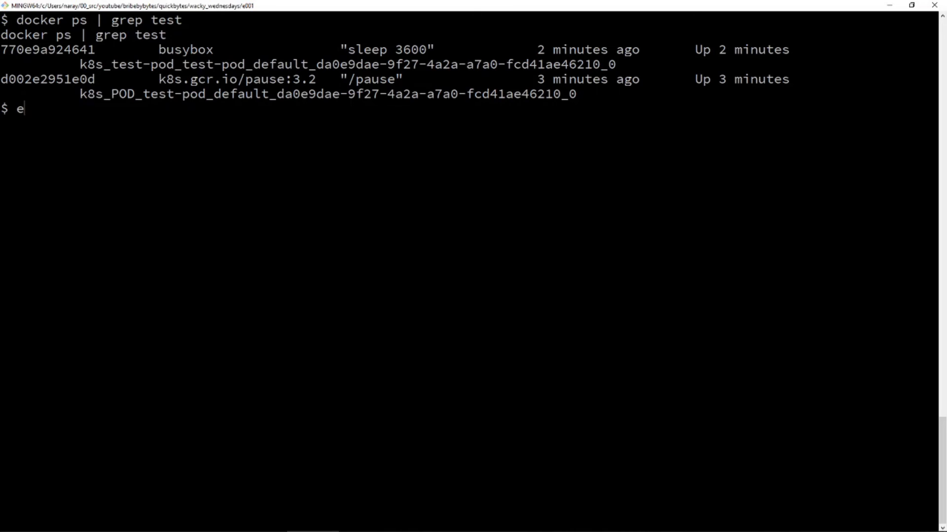
text(xit)
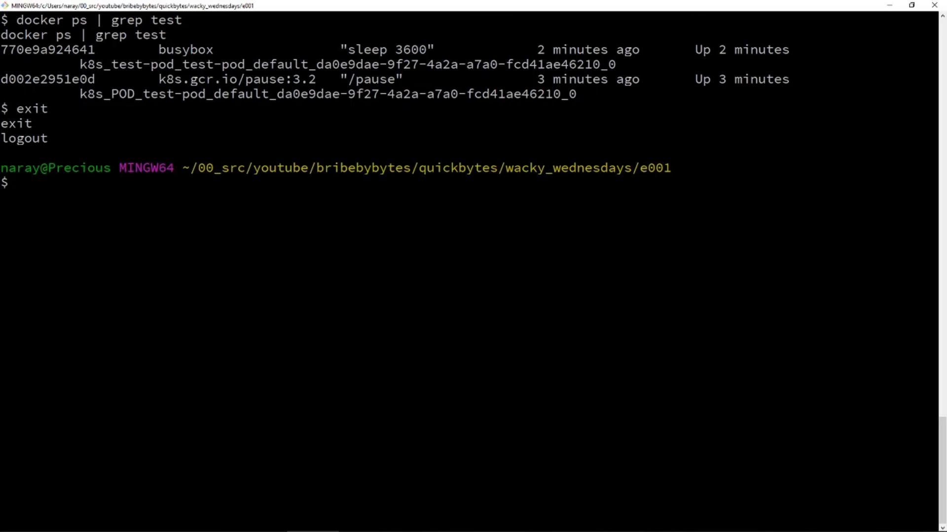